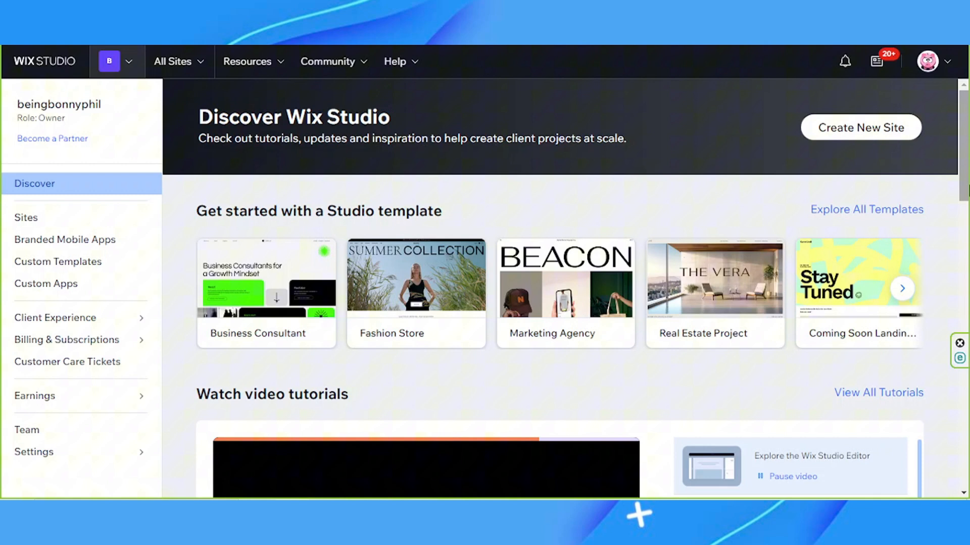
Pause the Explore the Wix Studio Editor tutorial video on the Discover page
{"action": "left_click", "coordinate": [790, 476]}
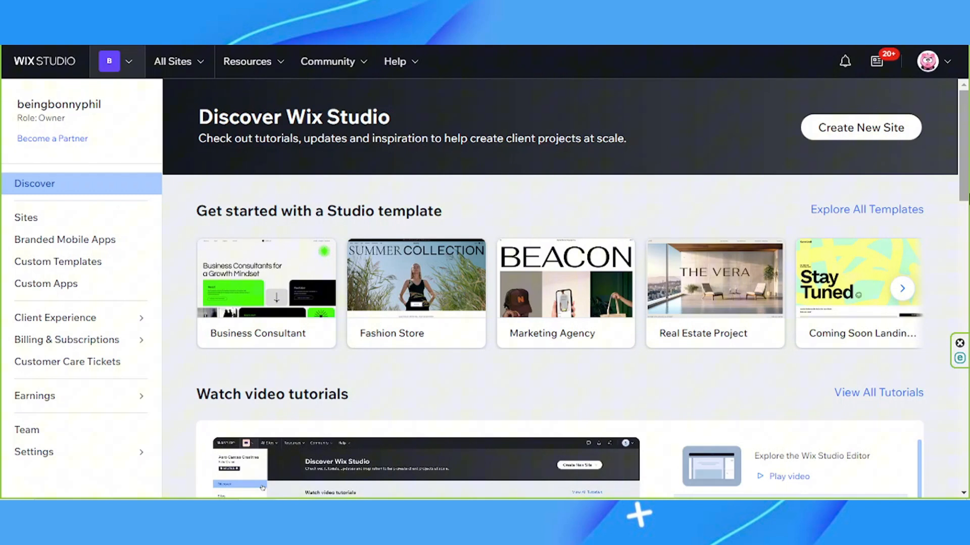
Go to Settings > Workspace Settings and scroll down to the Leave Wix Studio note
{"action": "left_click", "coordinate": [35, 453]}
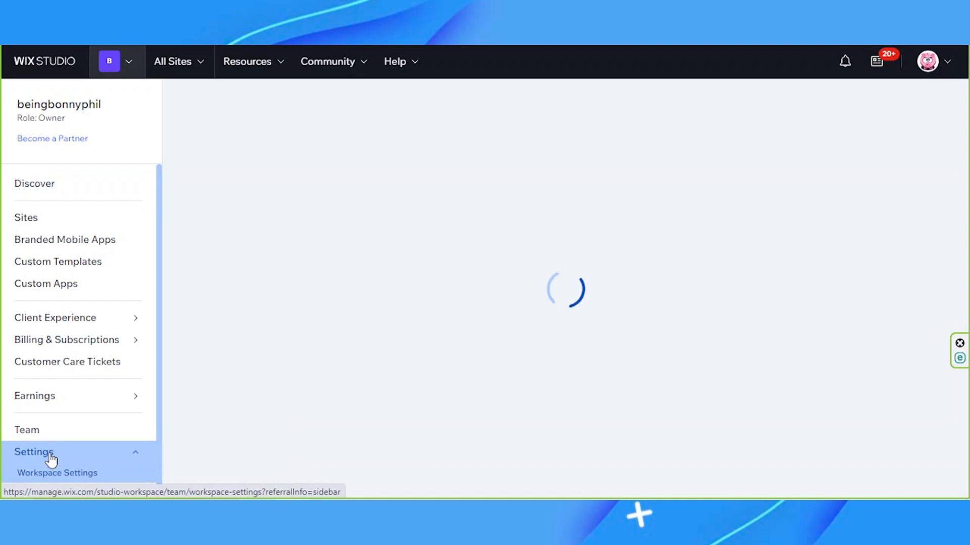
{"action": "left_click", "coordinate": [57, 473]}
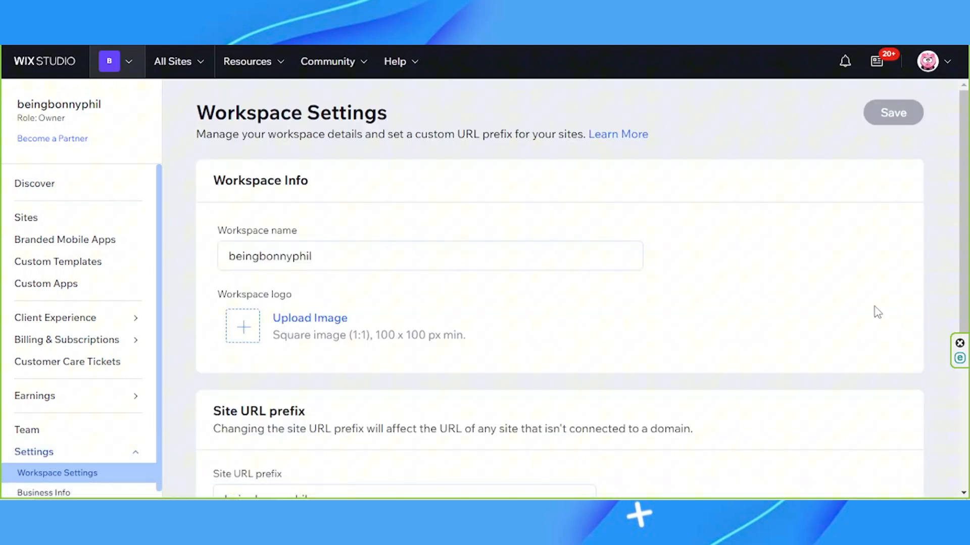
{"action": "scroll", "scroll_direction": "down", "scroll_amount": 3}
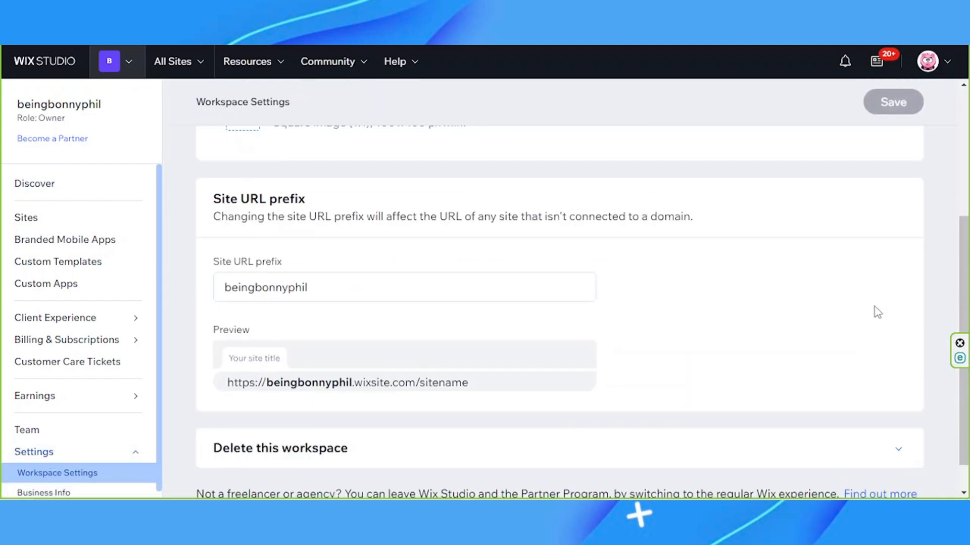
{"action": "scroll", "scroll_direction": "down", "scroll_amount": 3}
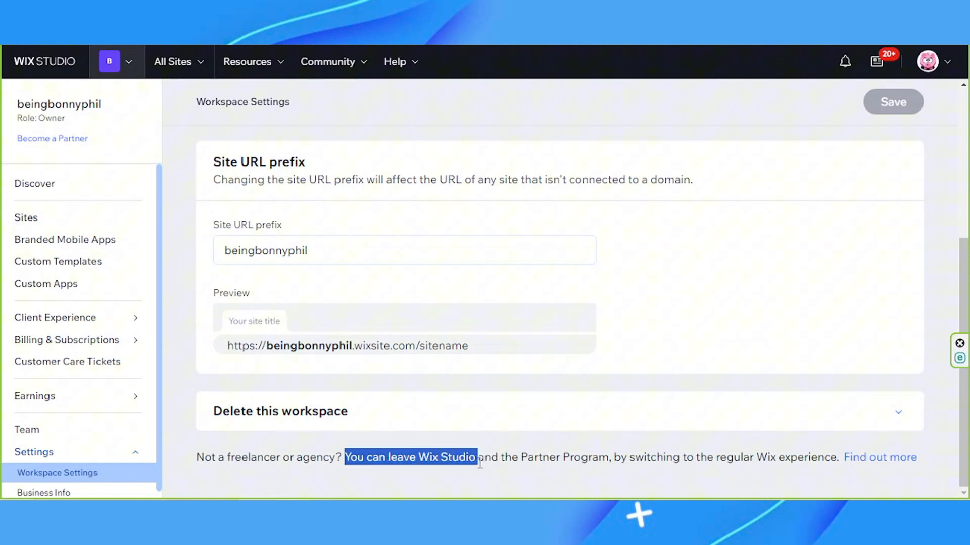
{"action": "mouse_move", "coordinate": [809, 472]}
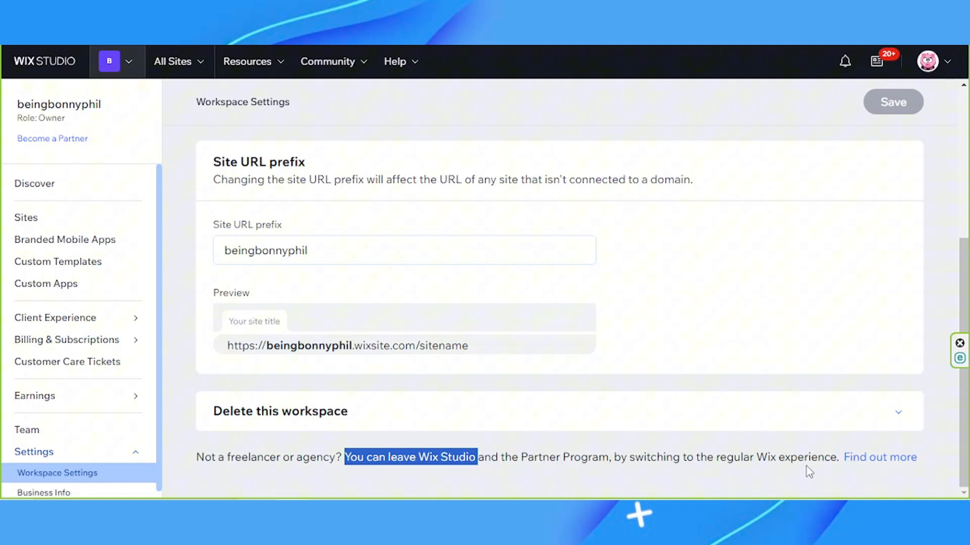
{"action": "mouse_move", "coordinate": [879, 457]}
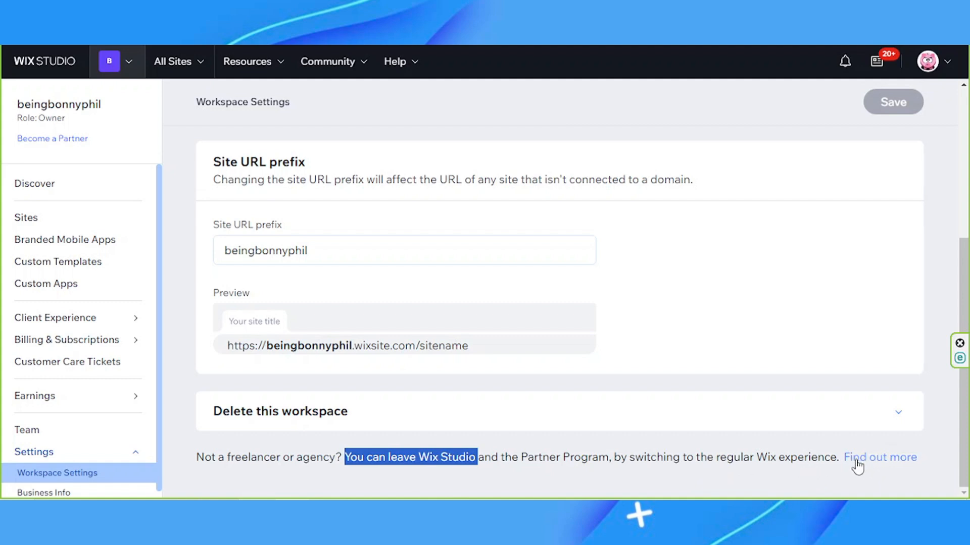
Acknowledge losing Studio features in the Leave Wix Studio dialog and confirm leaving
{"action": "left_click", "coordinate": [409, 457]}
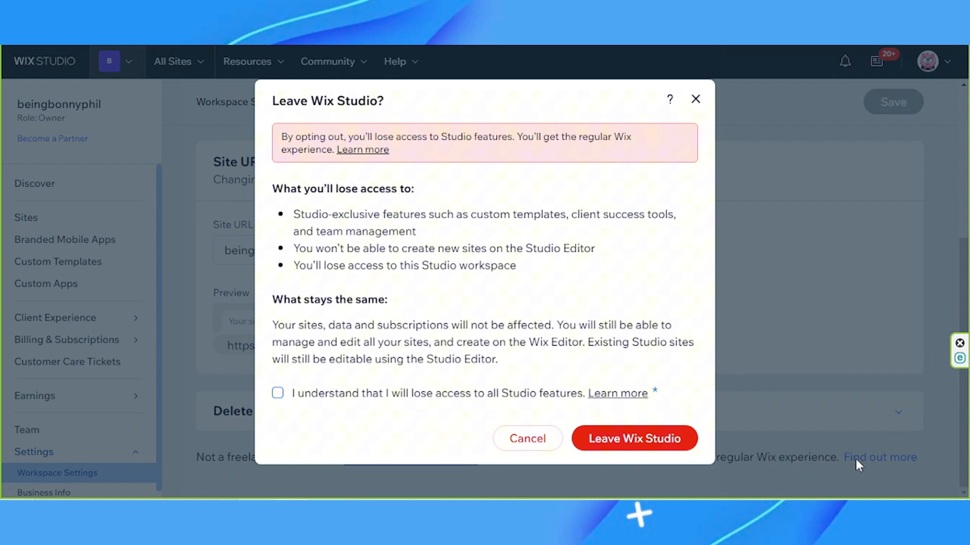
{"action": "mouse_move", "coordinate": [476, 342]}
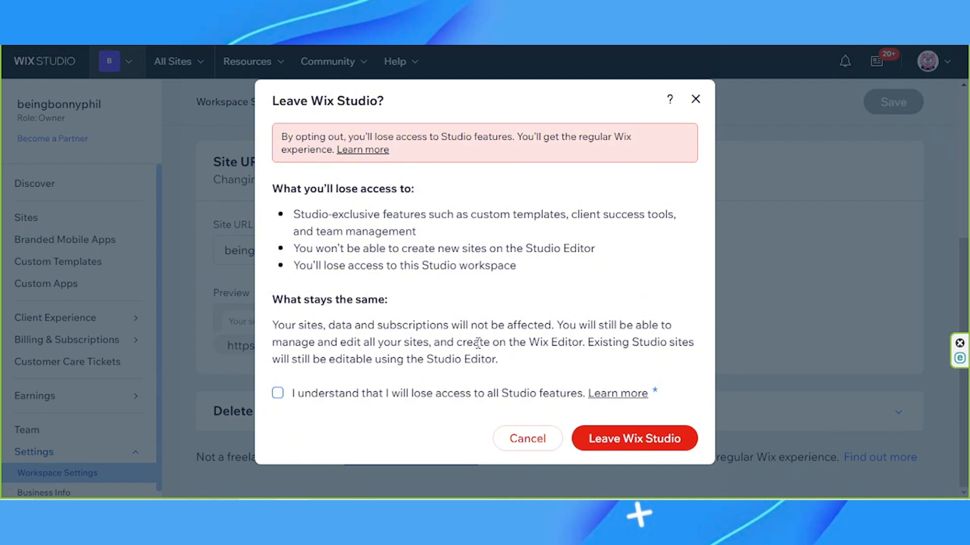
{"action": "mouse_move", "coordinate": [486, 282]}
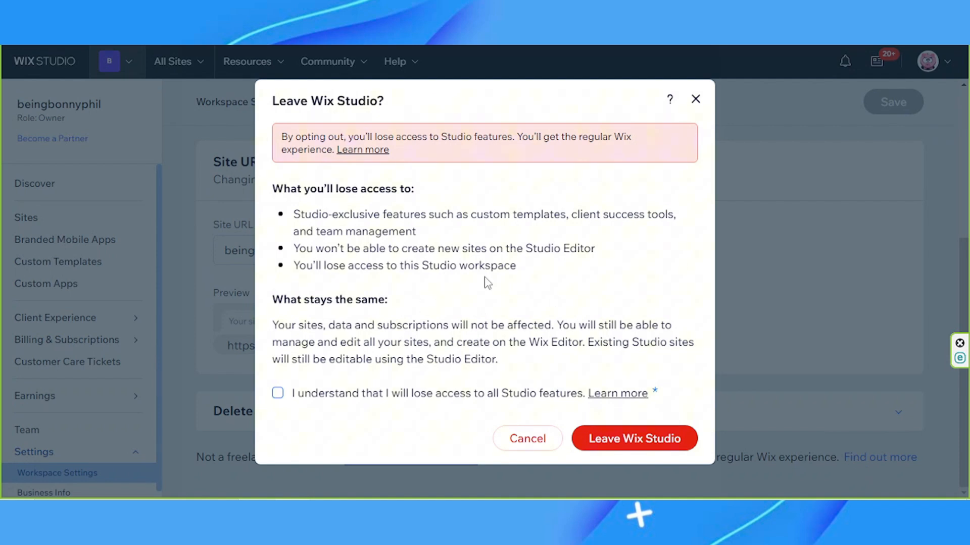
{"action": "mouse_move", "coordinate": [242, 402]}
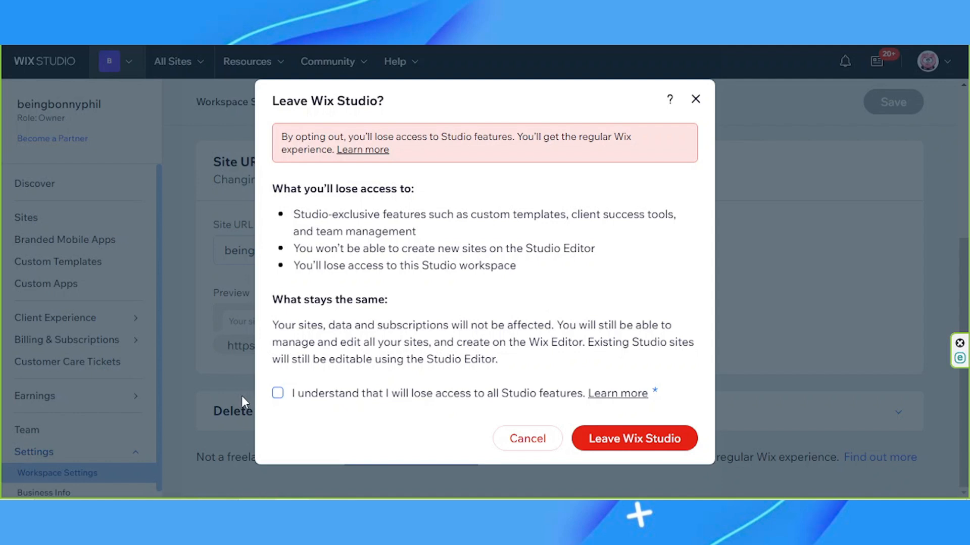
{"action": "left_click", "coordinate": [277, 393]}
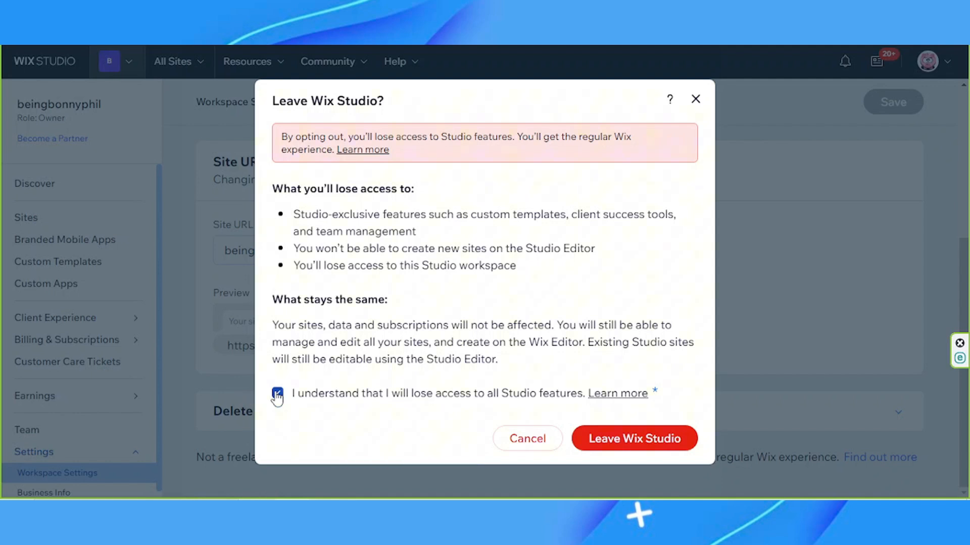
{"action": "left_click", "coordinate": [276, 392]}
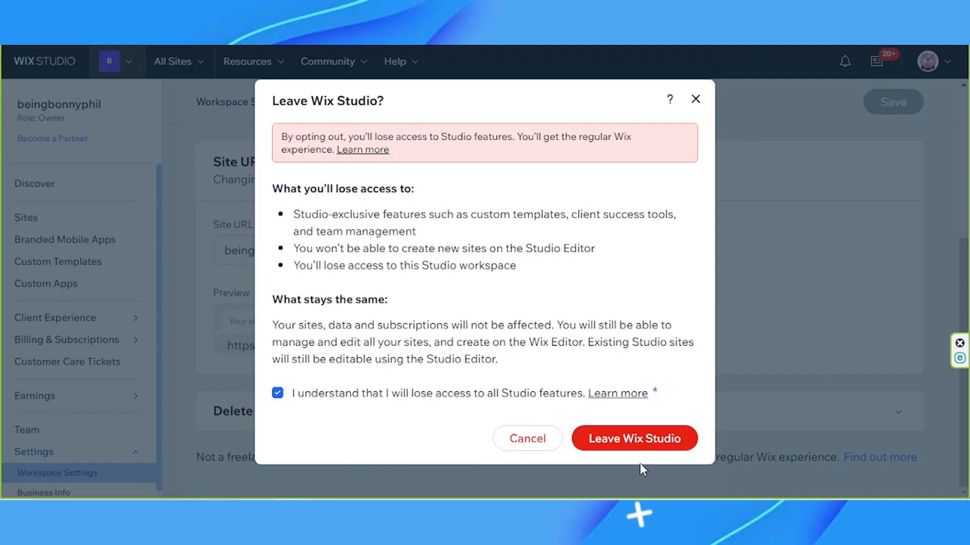
{"action": "left_click", "coordinate": [634, 437]}
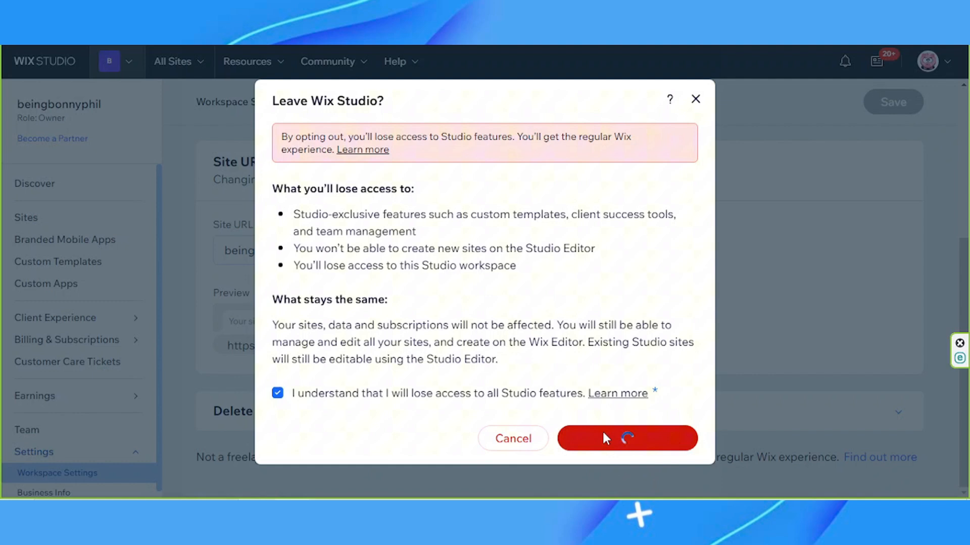
Wait for the regular Wix dashboard to load after leaving Wix Studio
{"action": "left_click", "coordinate": [626, 439]}
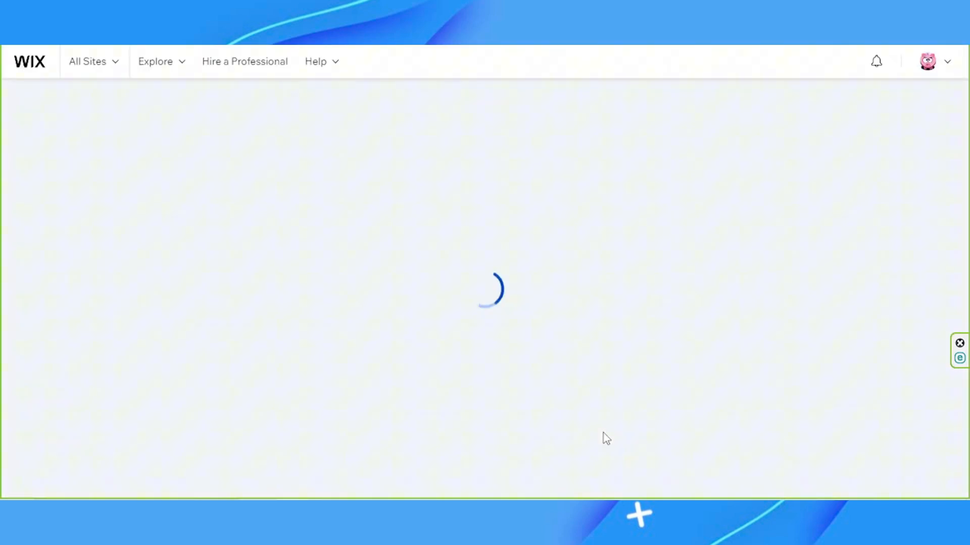